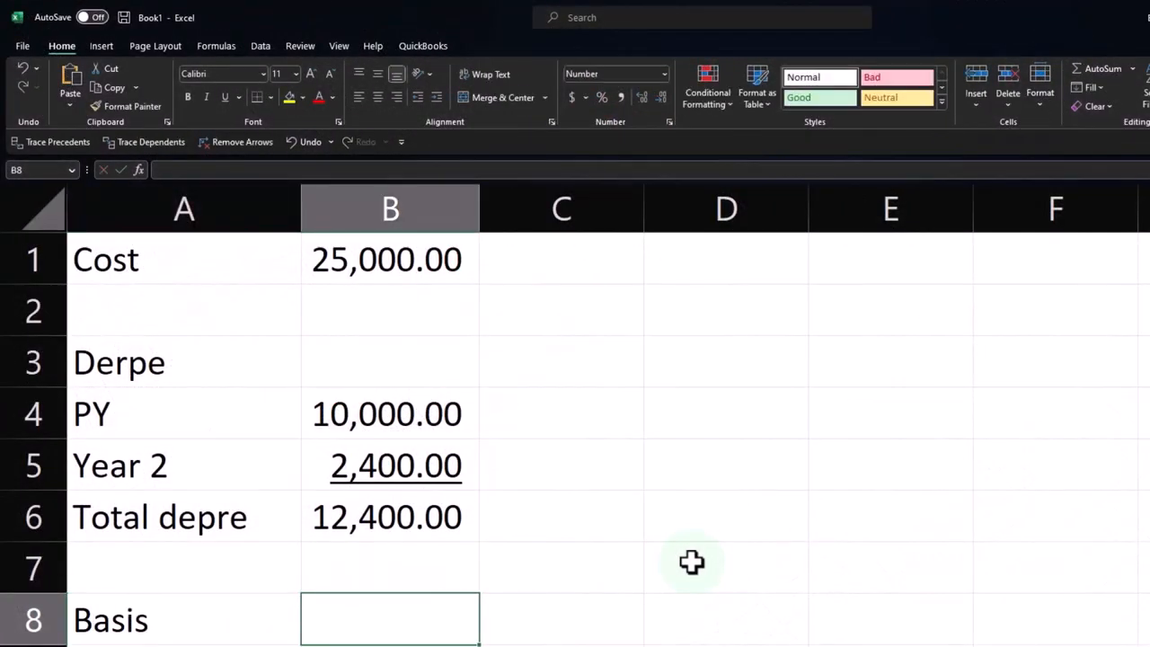
Compute the basis as cost less total depreciation, giving 12,600.00.
text(=B2)
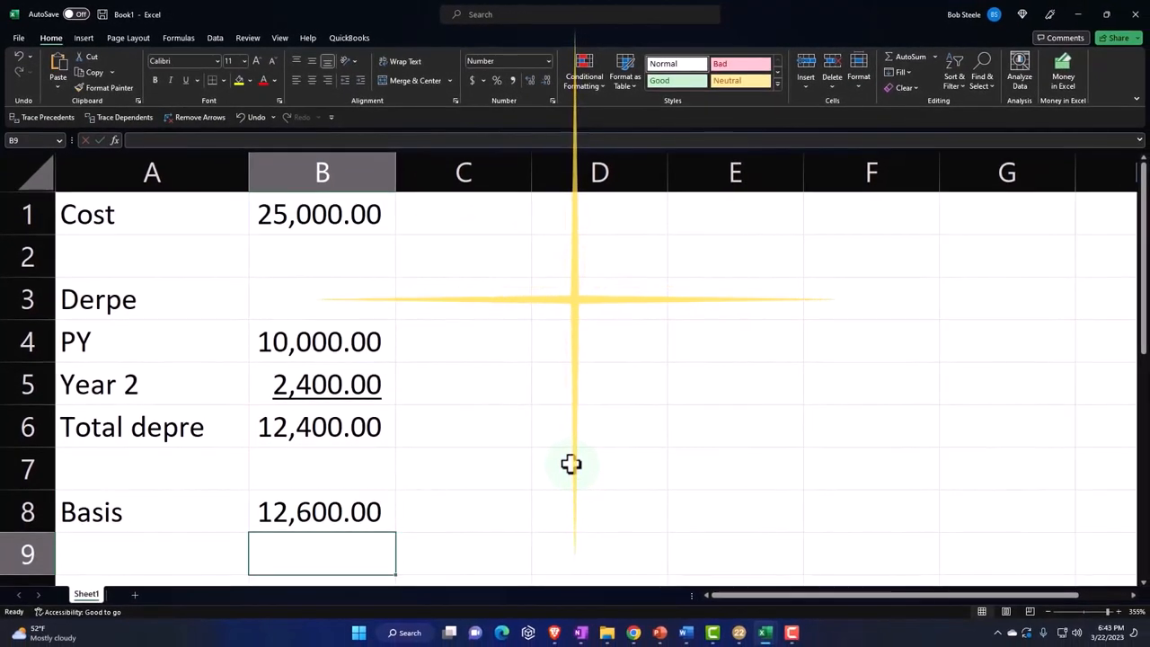
click(322, 512)
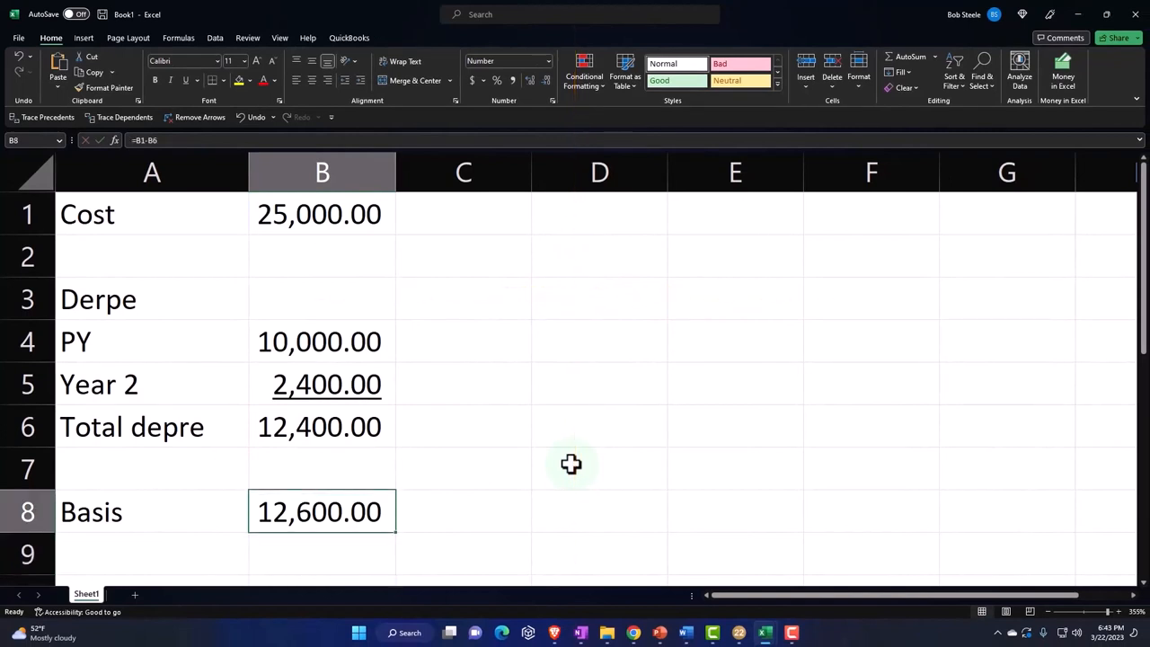
drag(531, 172, 490, 172)
text(Sell)
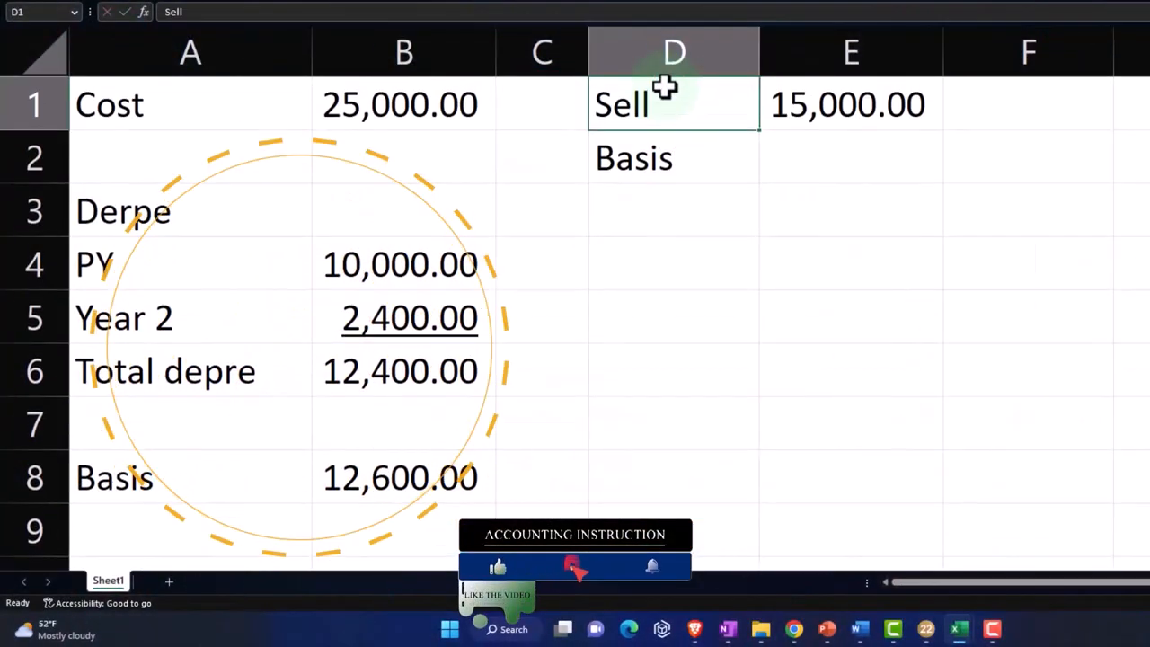
Add an 'Adj basis' row linked to Basis (12,600) and a 'Gain or loss' row with =E1-E2.
text(Adj basi)
click(851, 158)
text(+D8)
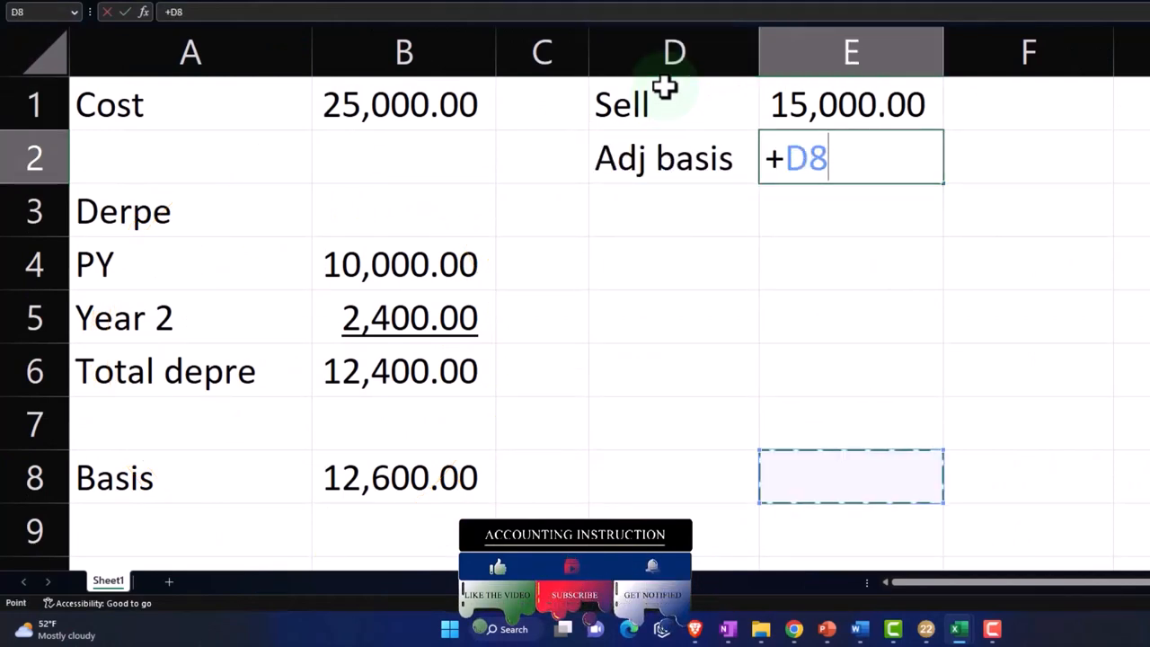
key(Return)
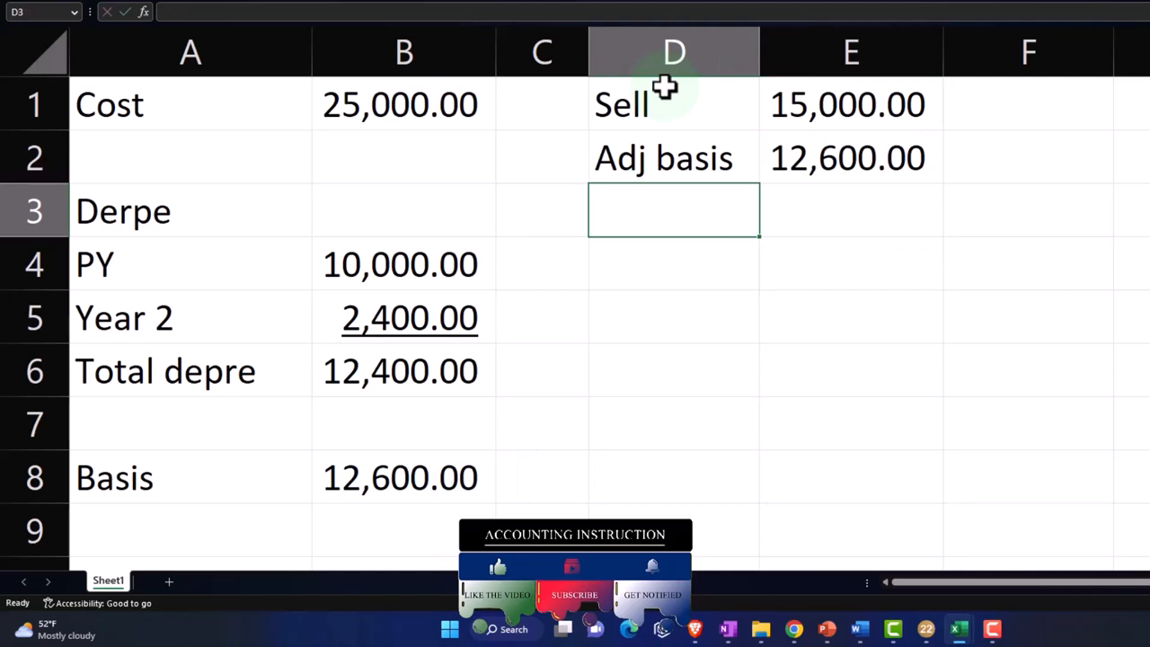
text(Gain or loss)
click(851, 210)
text(=E1-)
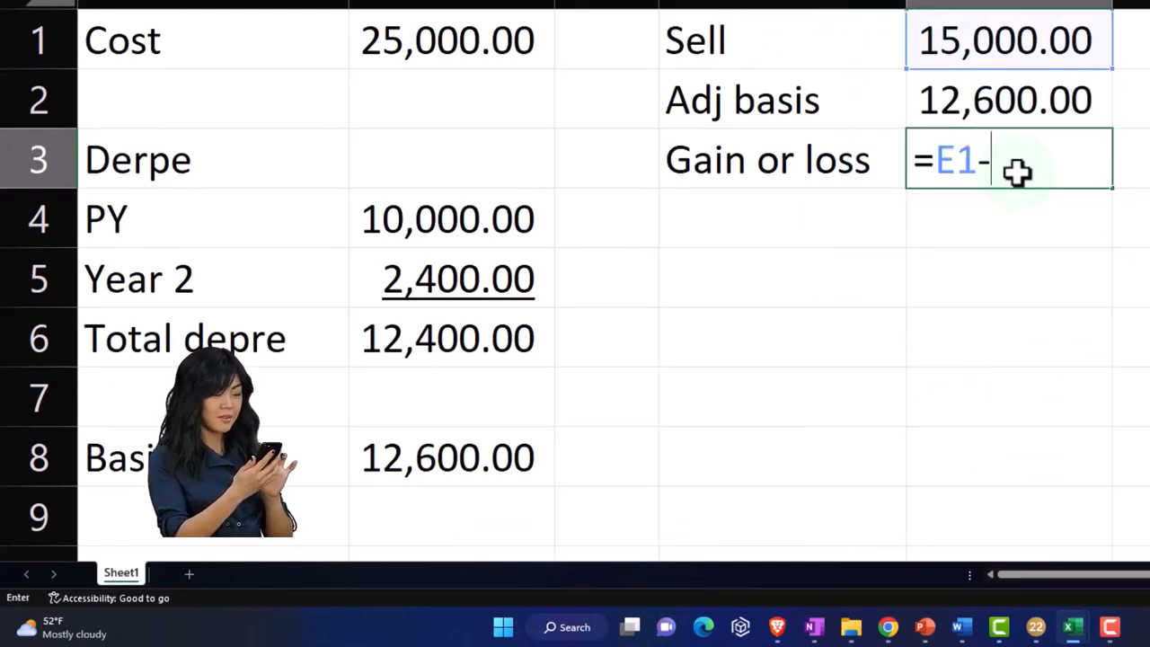
key(Return)
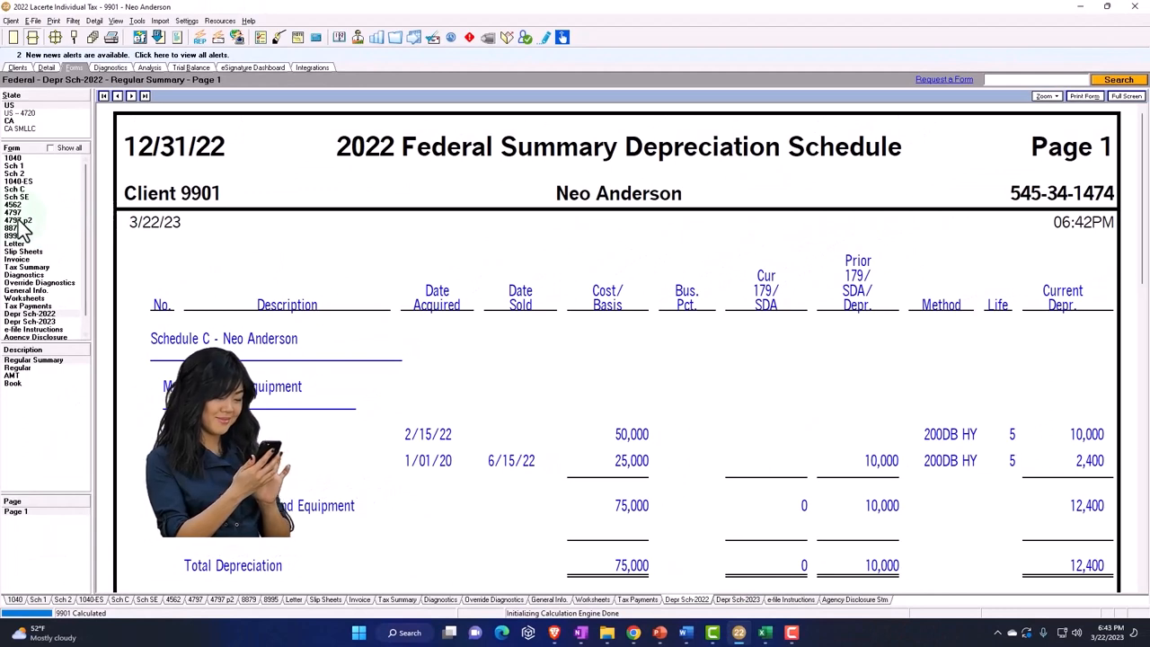
Open Schedule C and scroll to Part I Income showing 120,000 gross receipts.
click(20, 221)
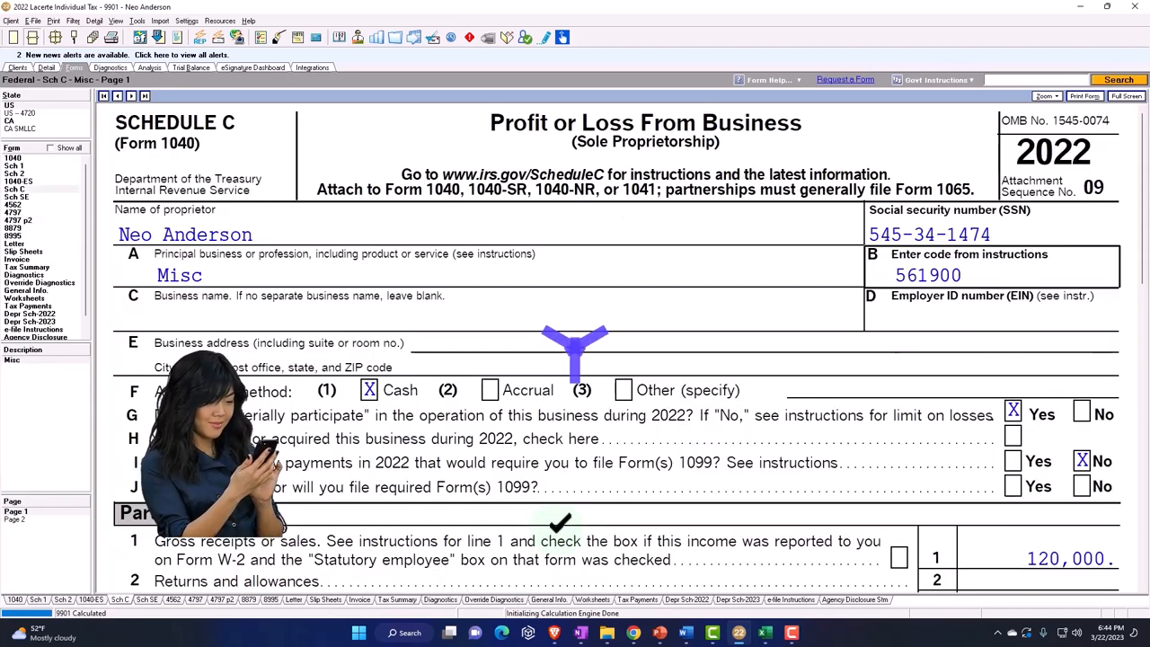
scroll(down, 3)
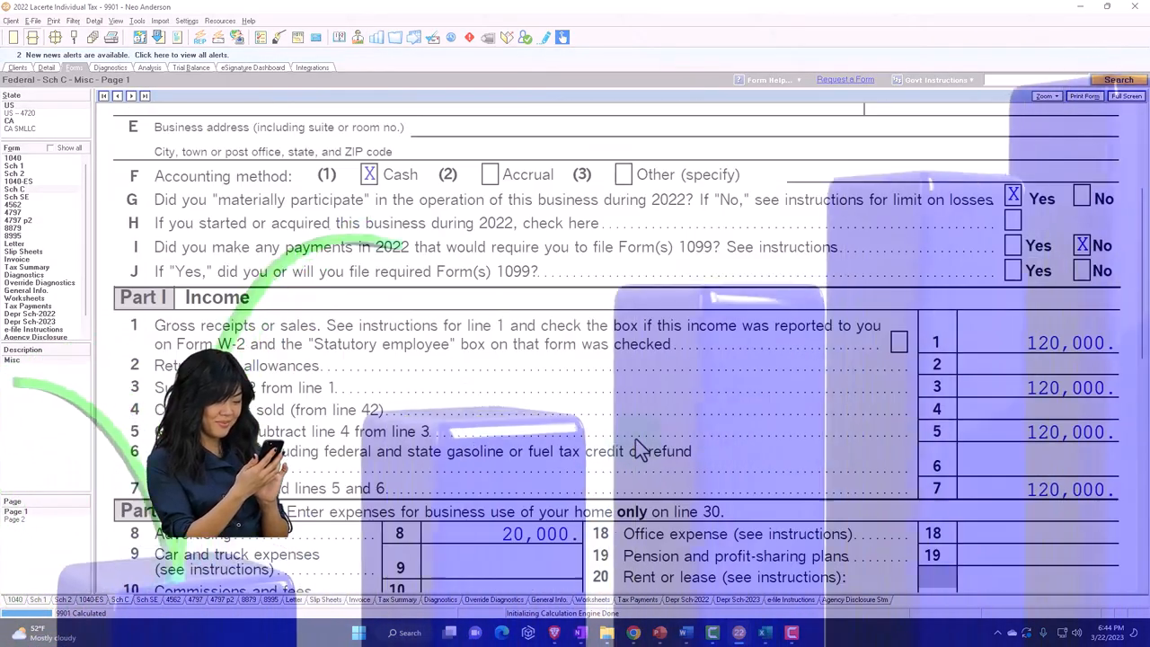
scroll(down, 3)
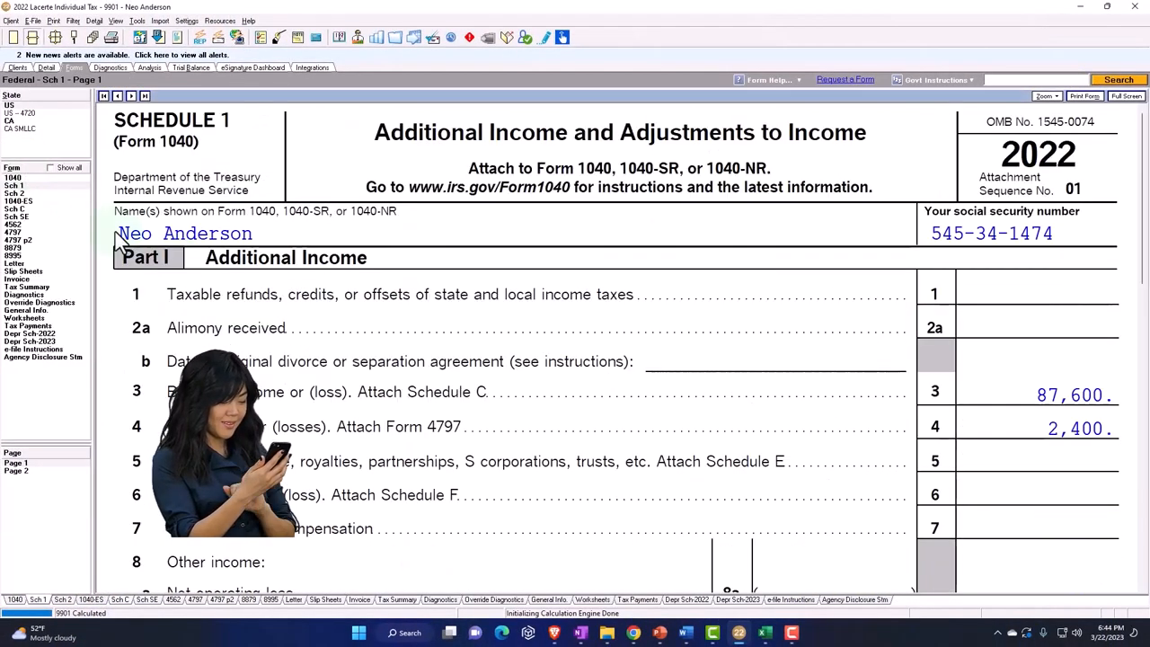
Scroll Schedule 1 to lines 3–4: 87,600 business income and 2,400 other gains.
scroll(down, 3)
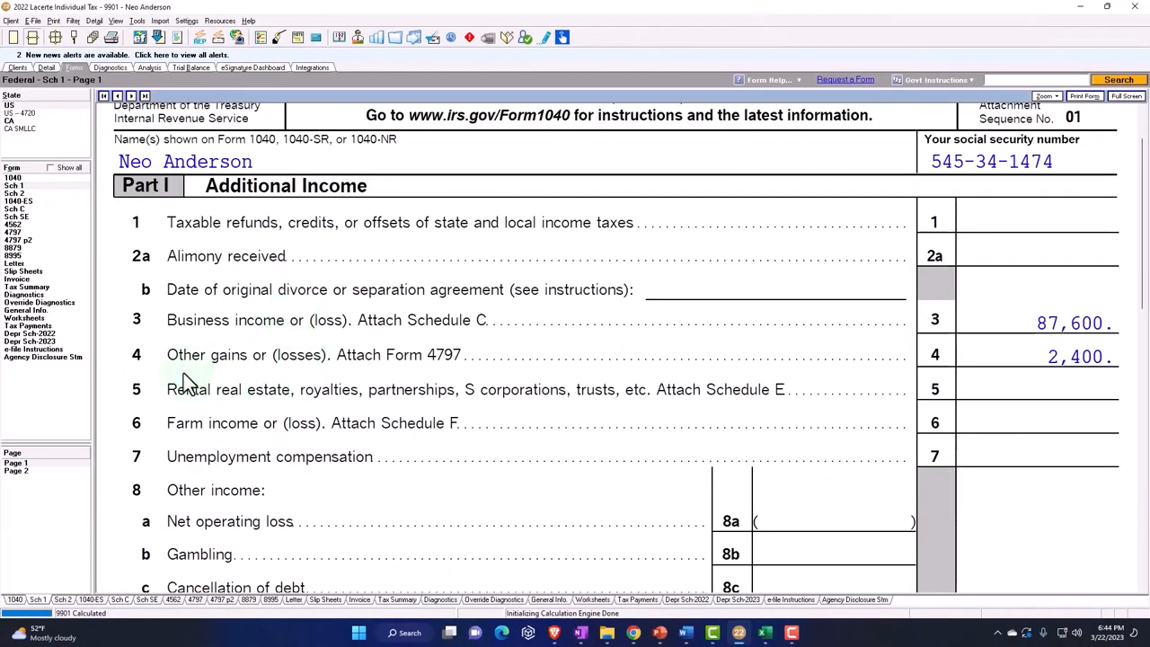
mouse_move(359, 376)
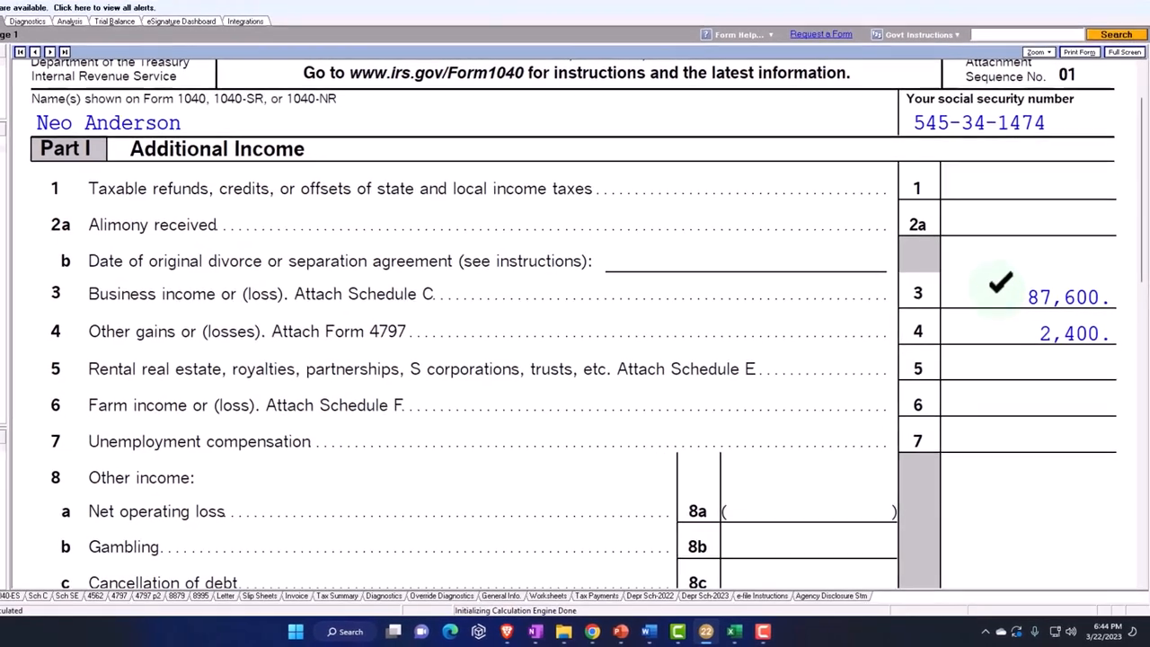
scroll(down, 3)
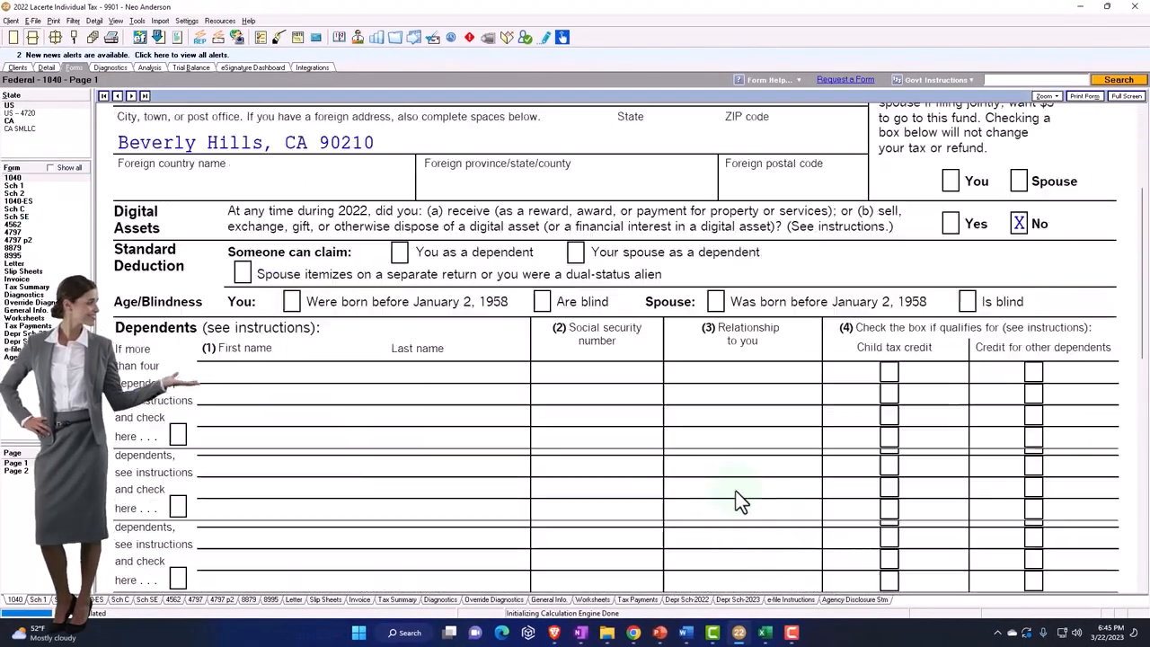
Review Form 1040's tax section (20,463 total tax), then return to the Excel worksheet.
scroll(down, 3)
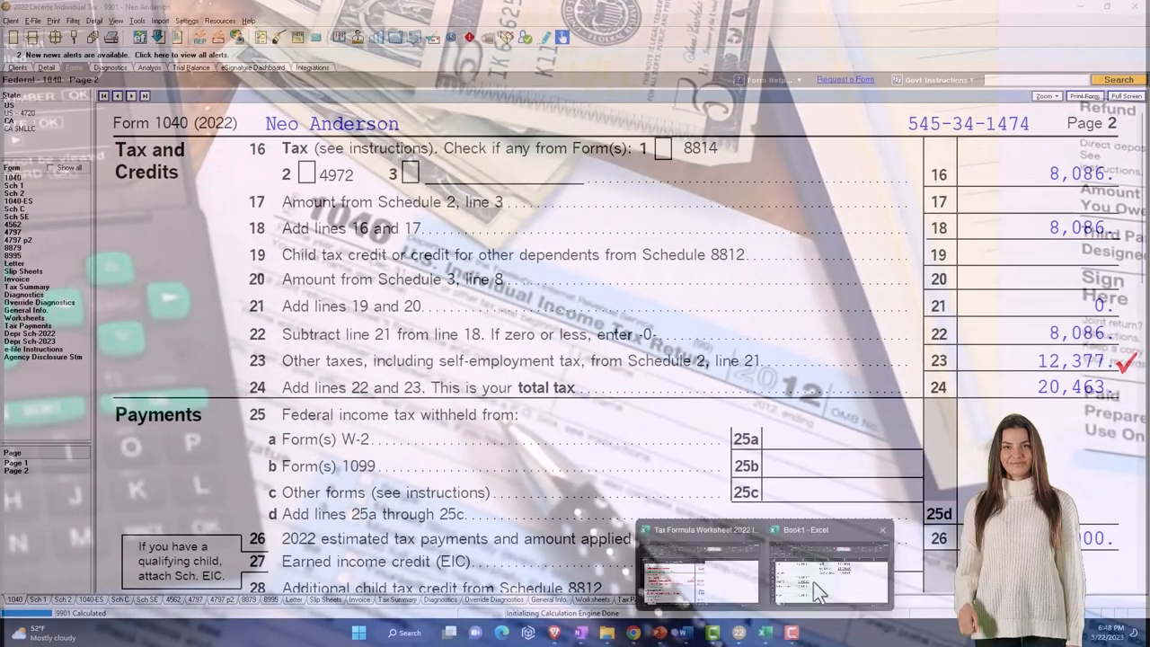
click(826, 571)
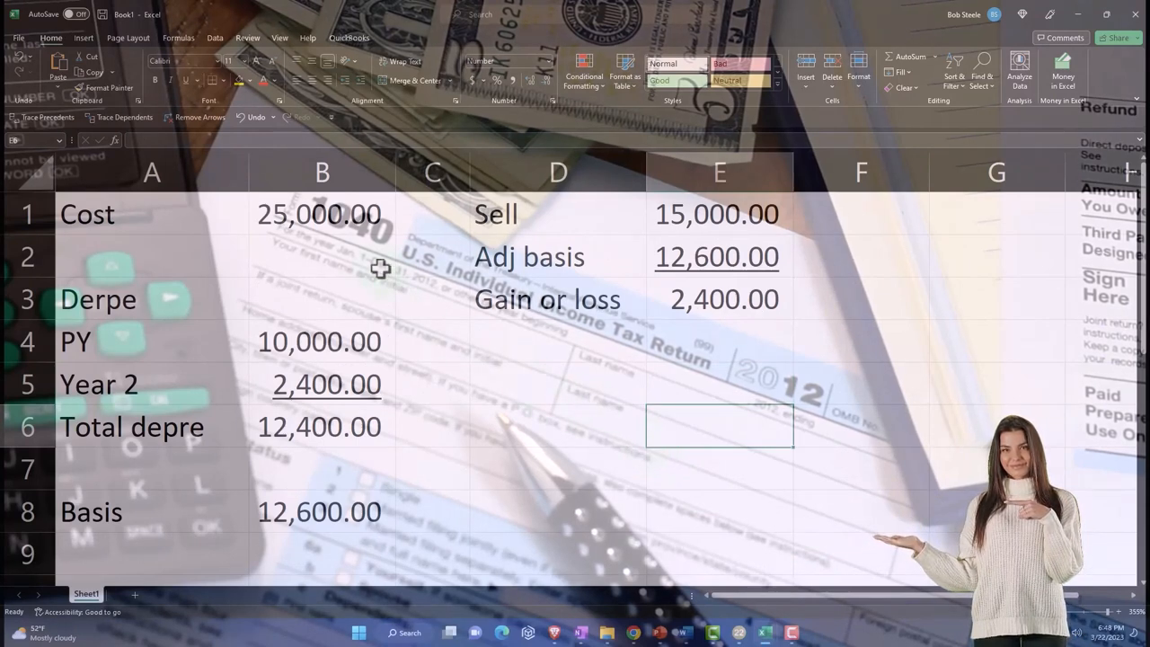
click(322, 213)
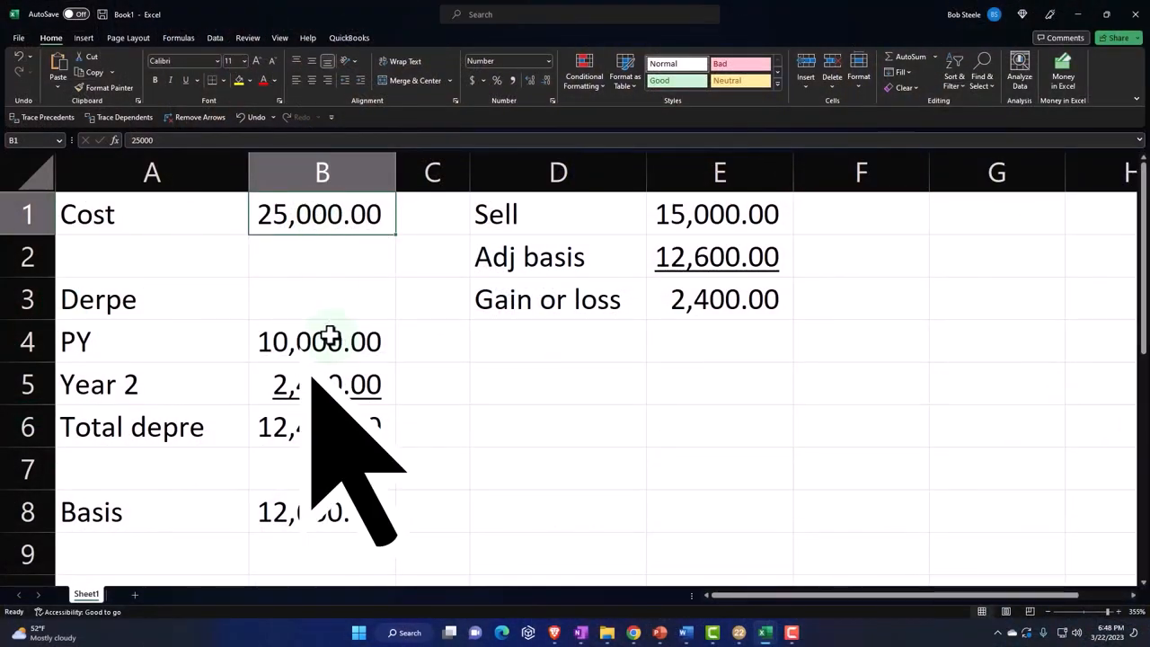
click(322, 427)
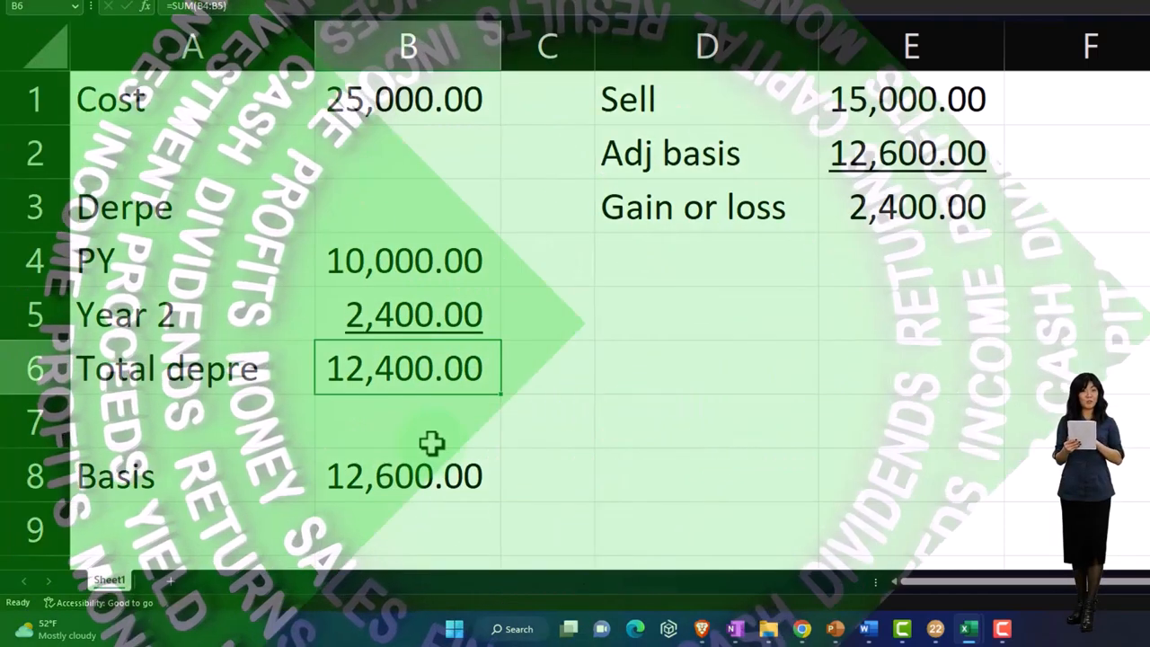
click(405, 476)
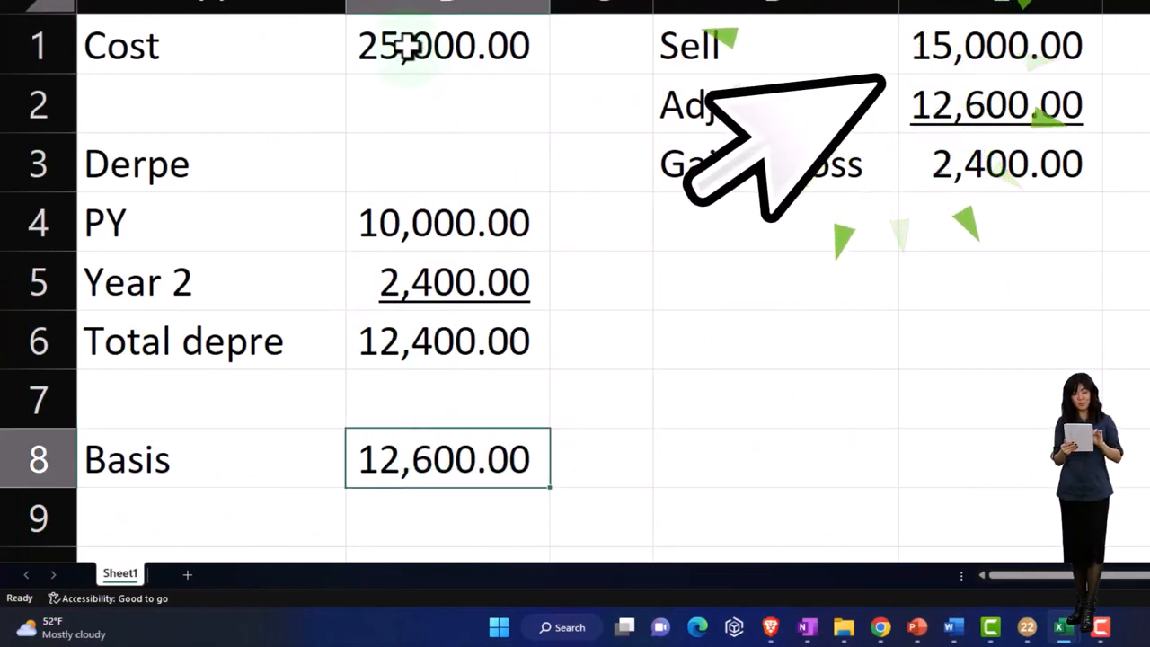
click(447, 45)
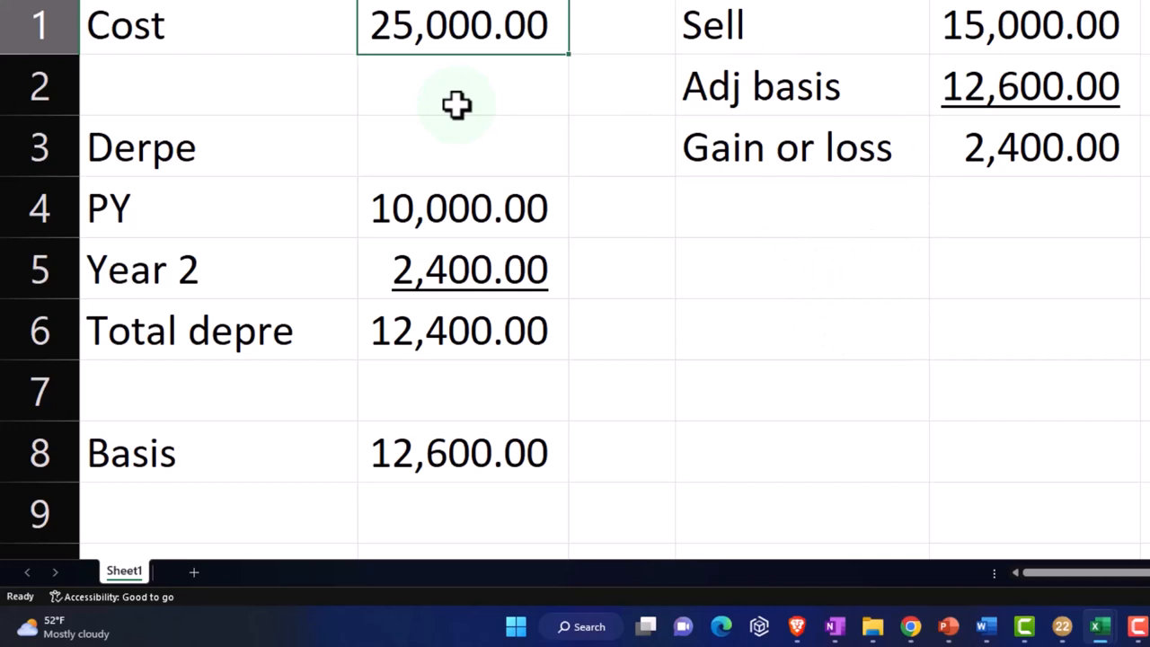
click(462, 452)
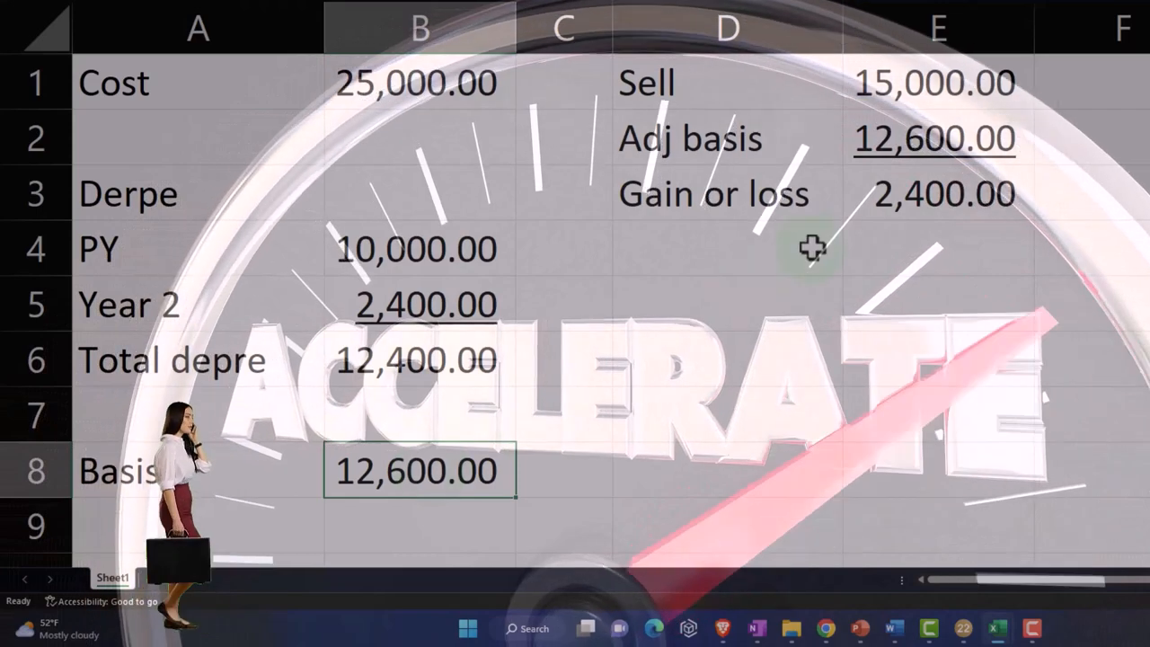
click(937, 193)
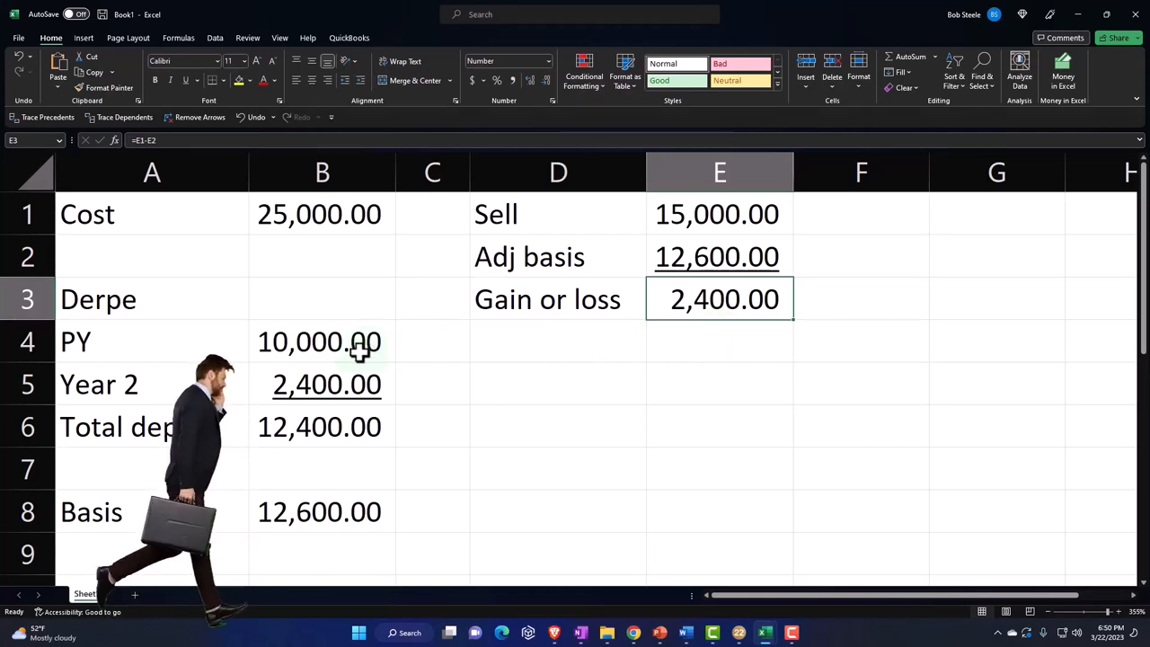
drag(322, 342, 322, 384)
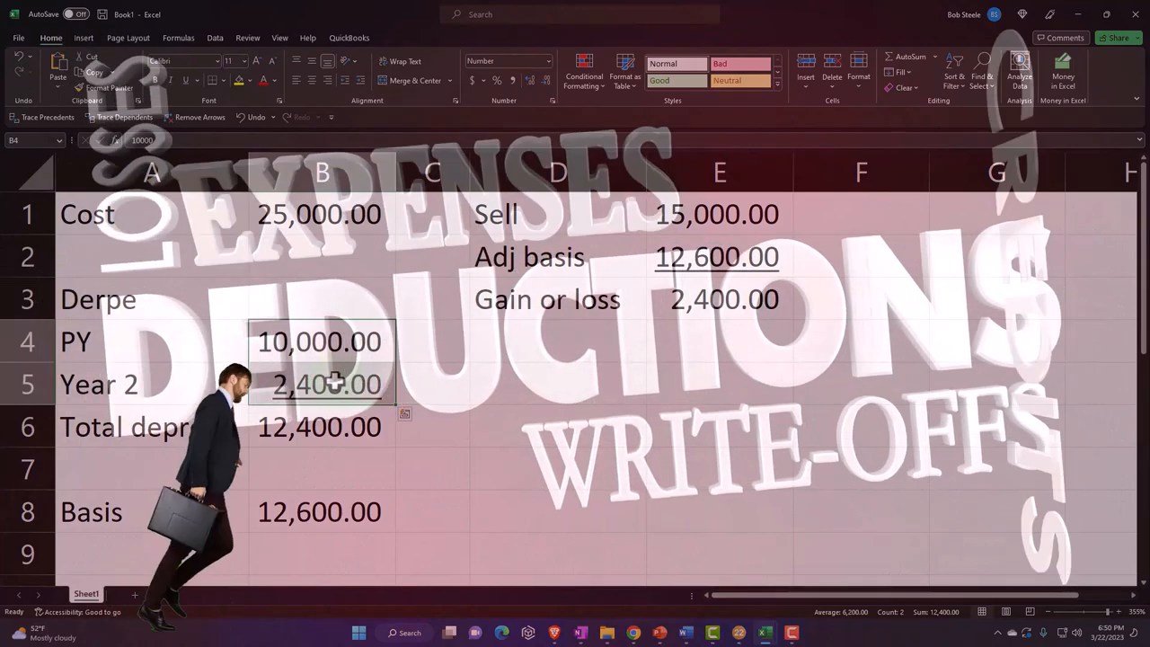
click(724, 299)
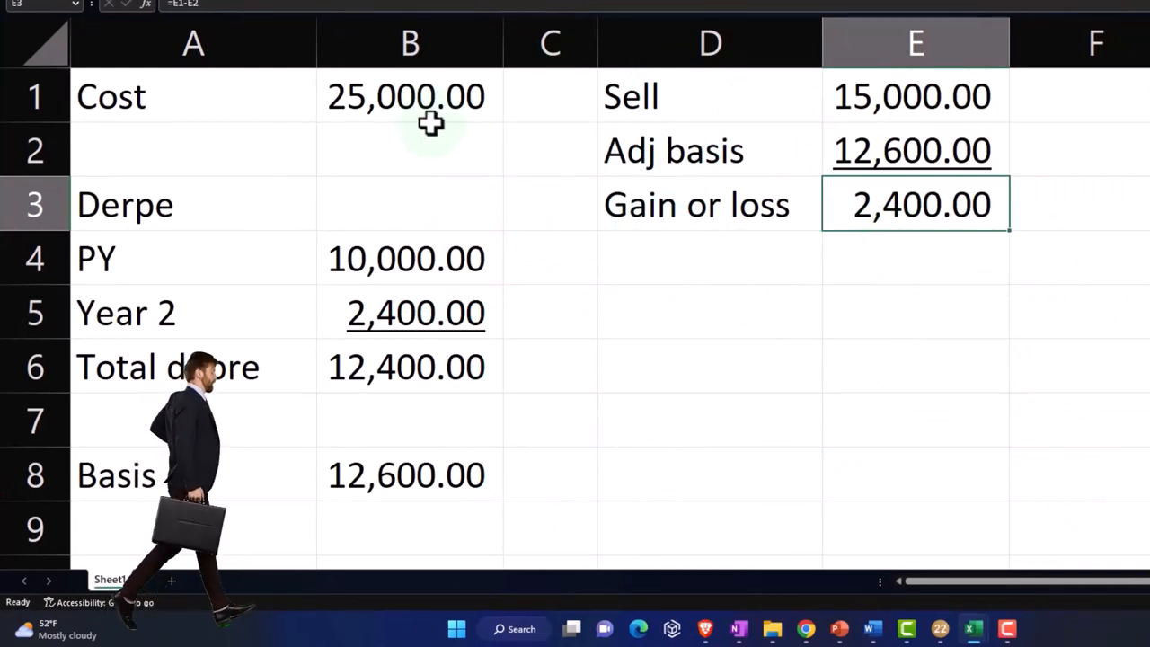
click(409, 97)
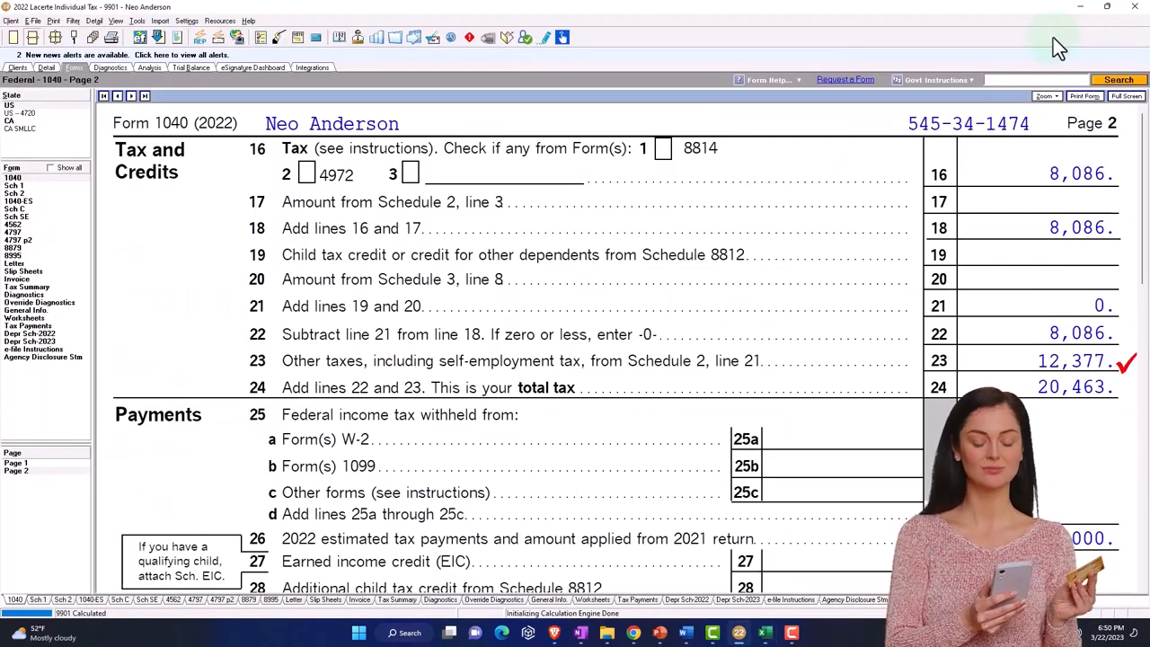
mouse_move(629, 323)
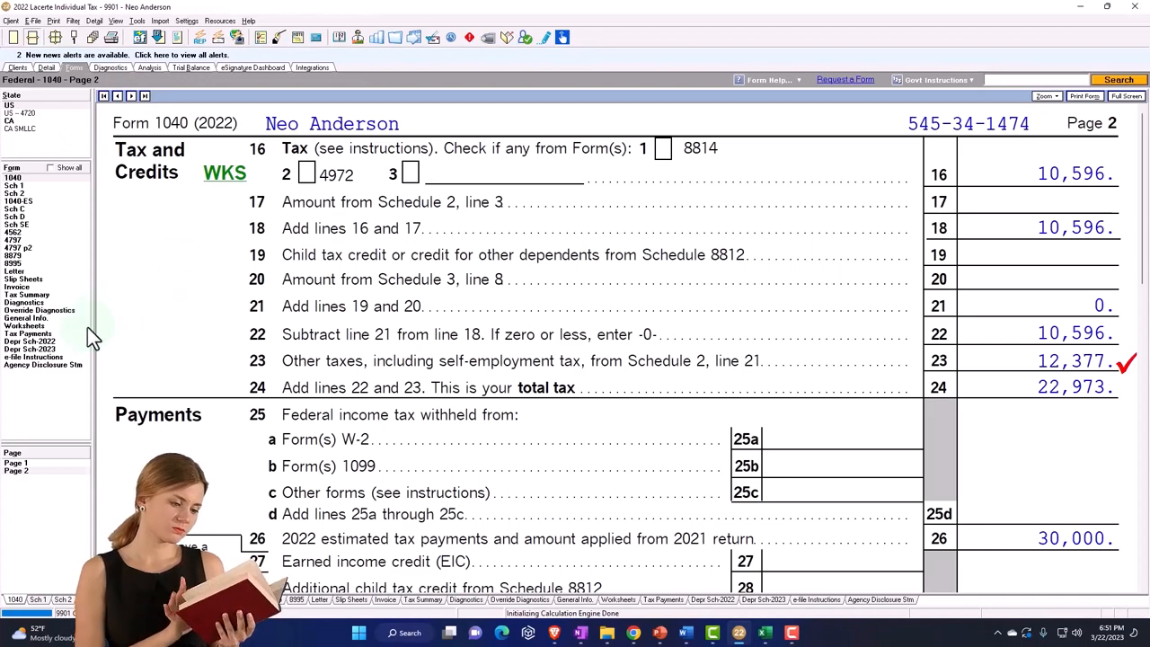
Open the 2022 depreciation schedule listing Equipment 2 as sold on 6/15/22.
click(30, 357)
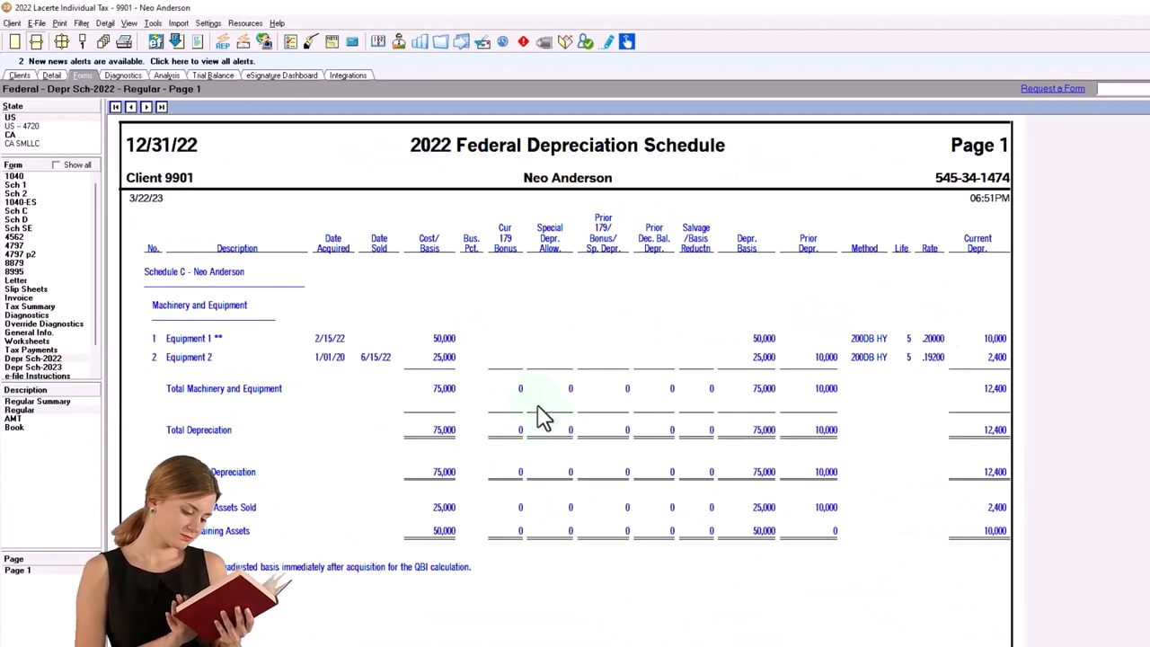
Open Form 4797 page 2 for Equipment 2, showing 30,000 sale price and 17,400 gain.
click(1127, 7)
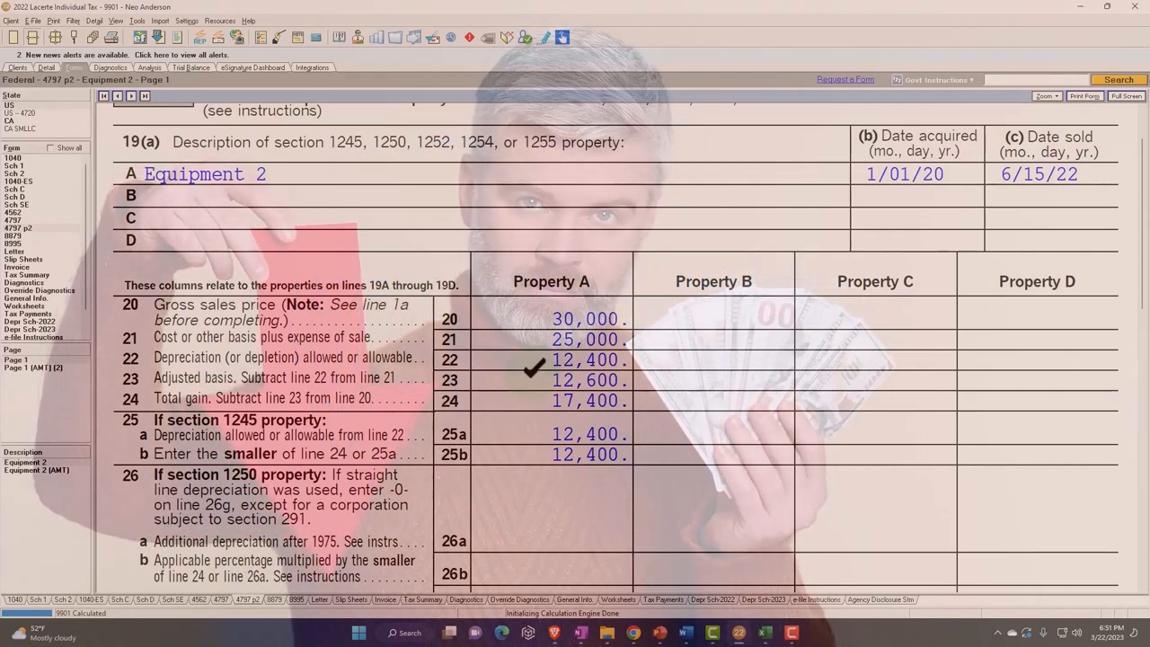
mouse_move(765, 633)
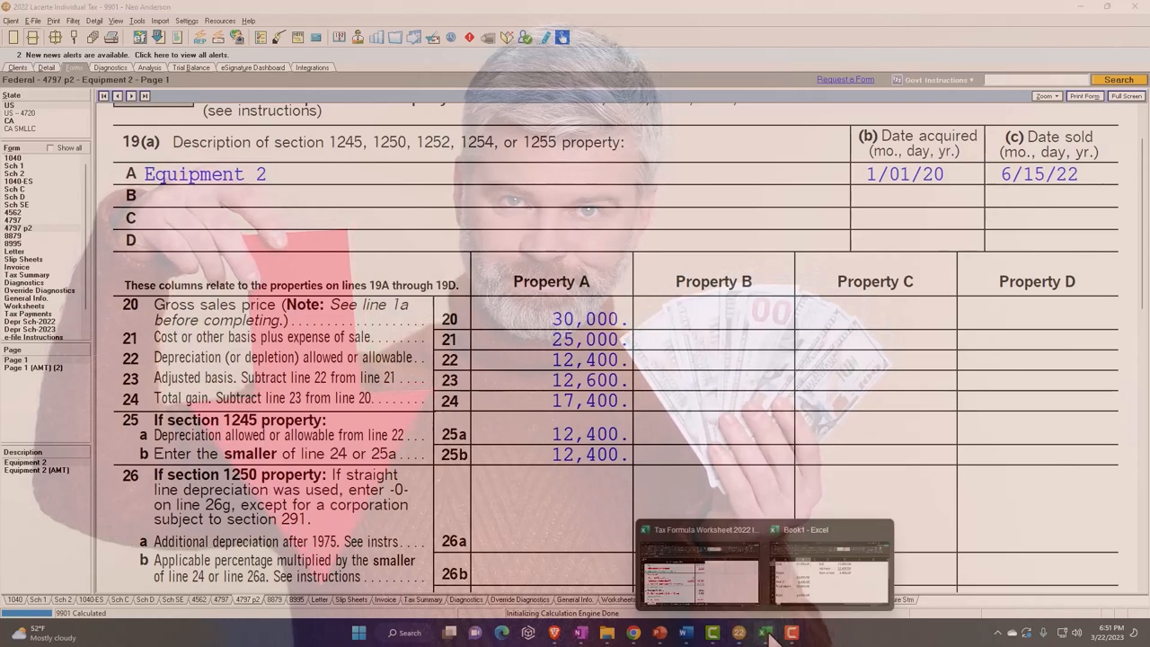
click(827, 575)
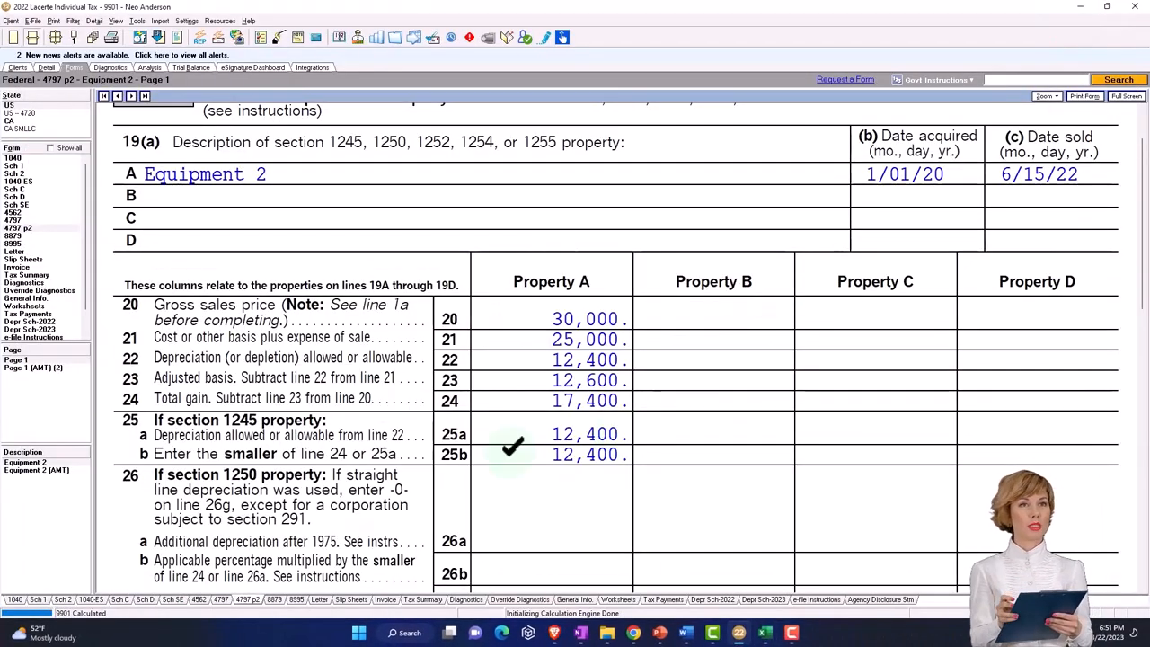
Review Form 4797's split into 12,400 recapture and 5,000 gain, then open Schedule D.
scroll(down, 3)
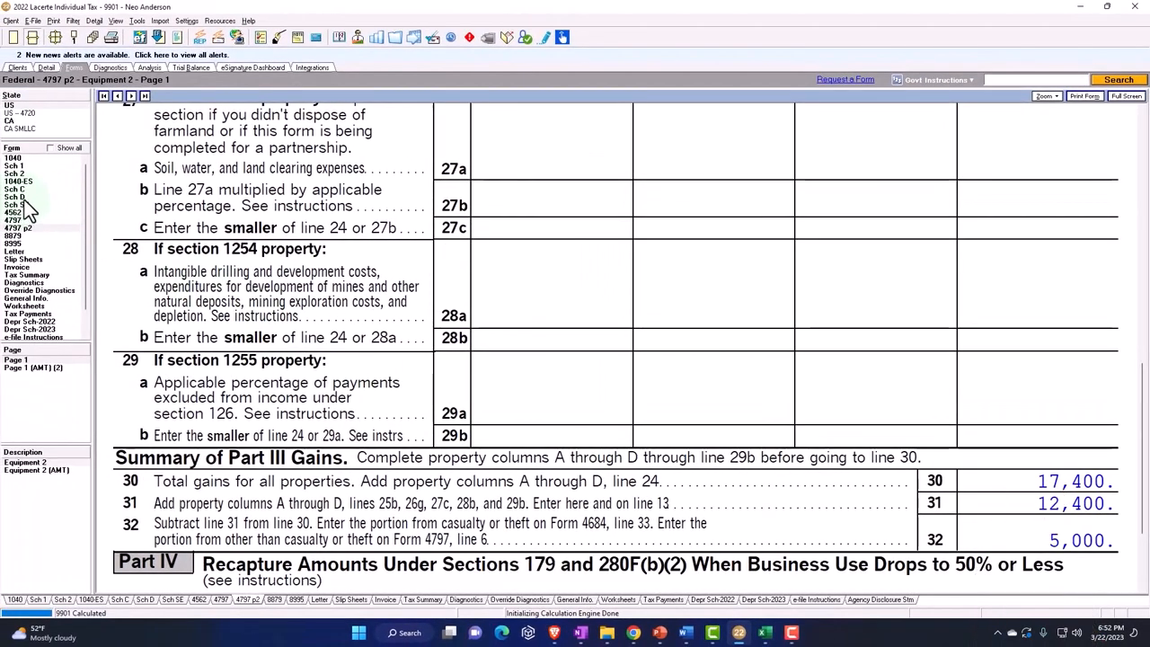
click(14, 189)
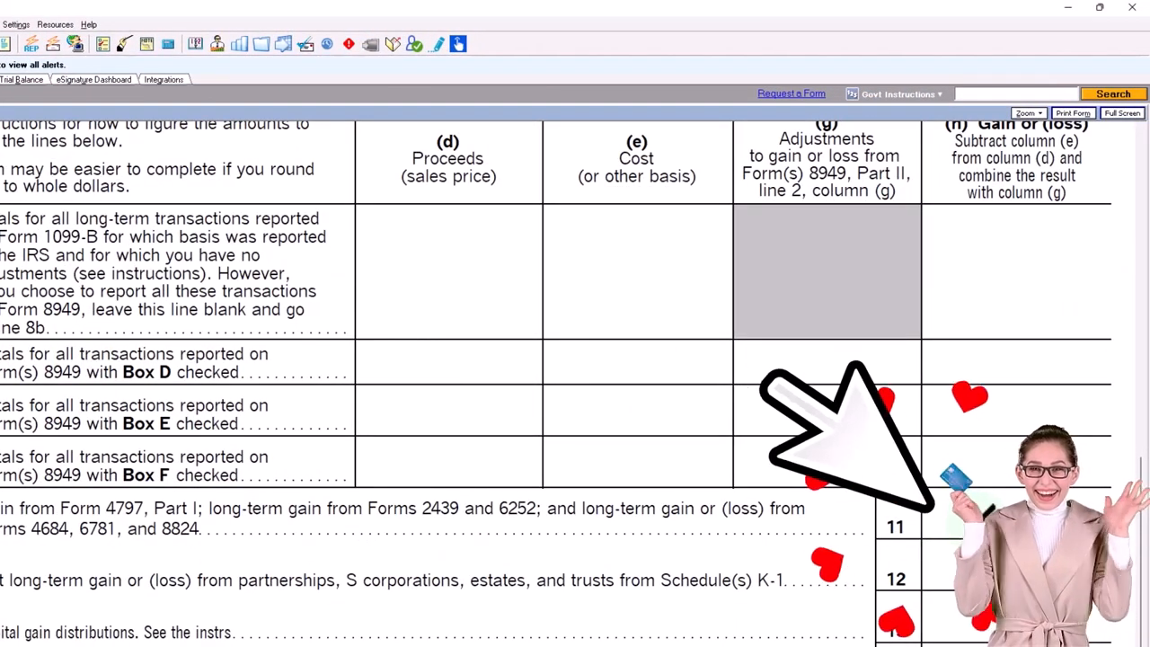
Check Schedule D and Schedule 1's 12,400 other gains, then return to the Excel worksheet.
scroll(down, 3)
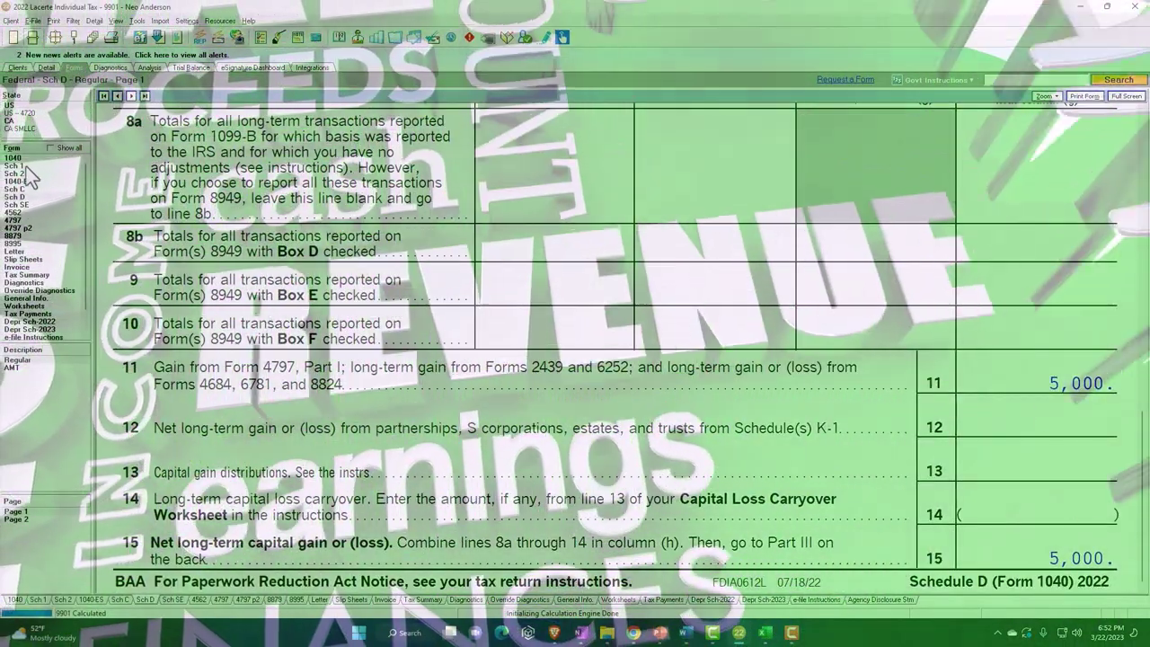
click(13, 173)
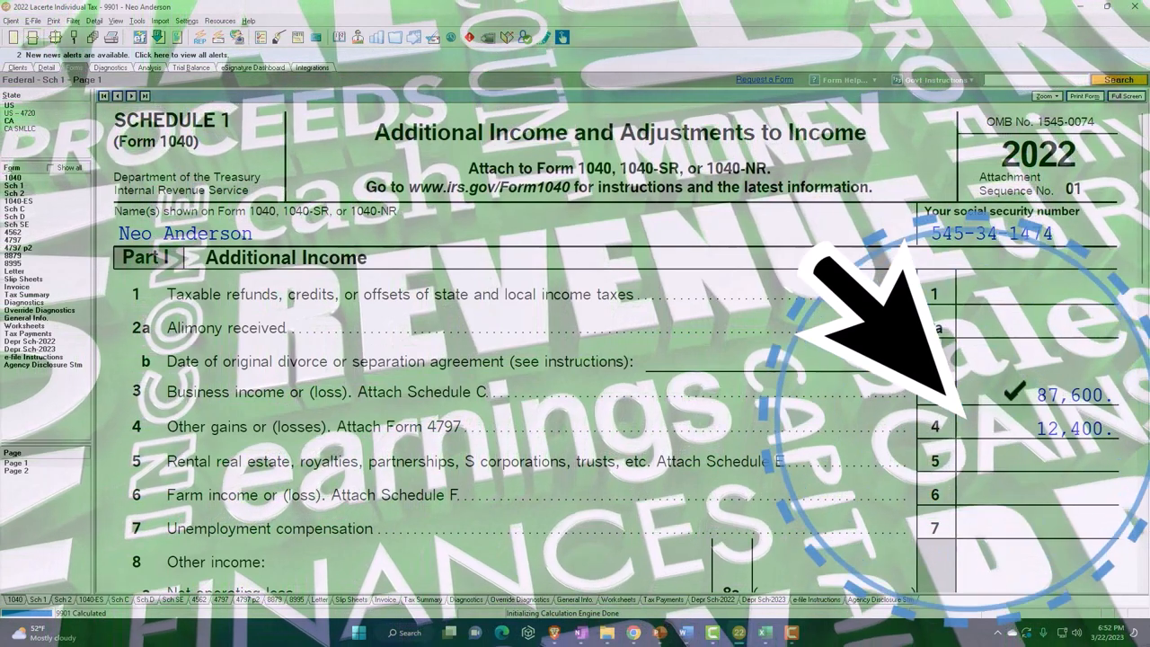
scroll(down, 3)
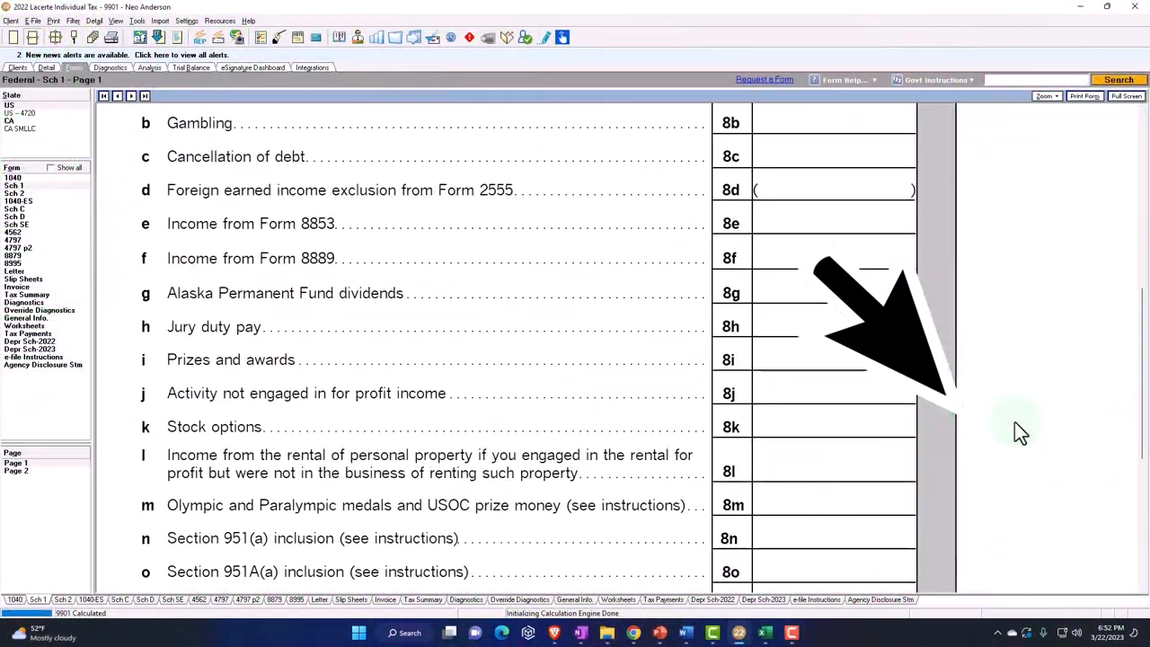
scroll(down, 3)
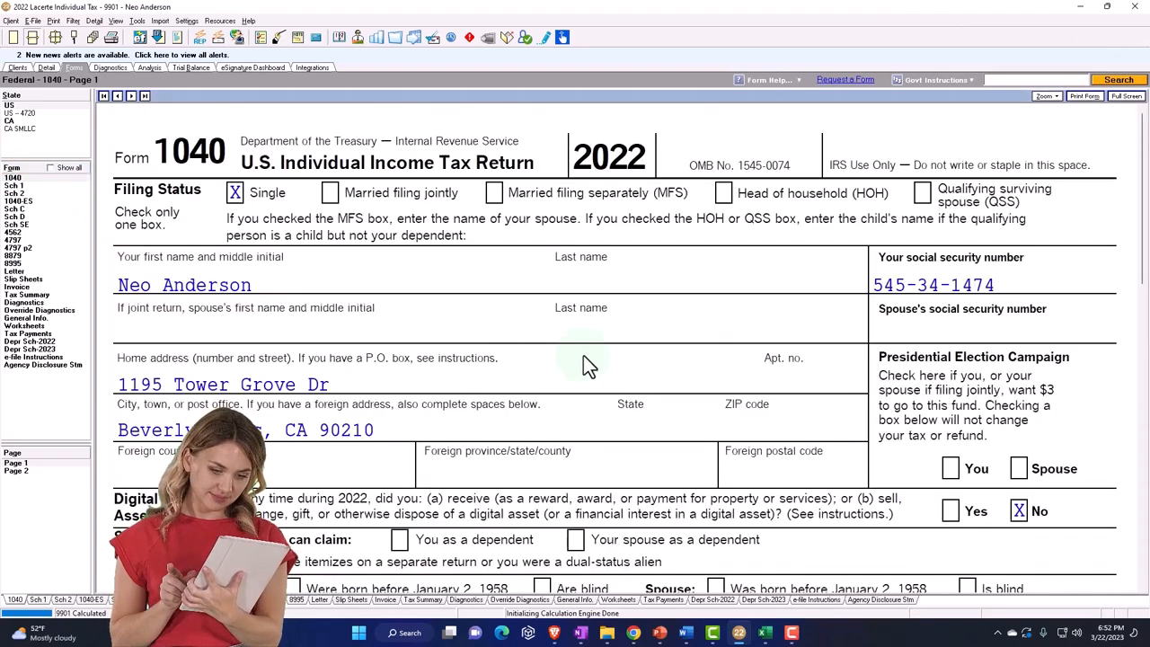
scroll(down, 3)
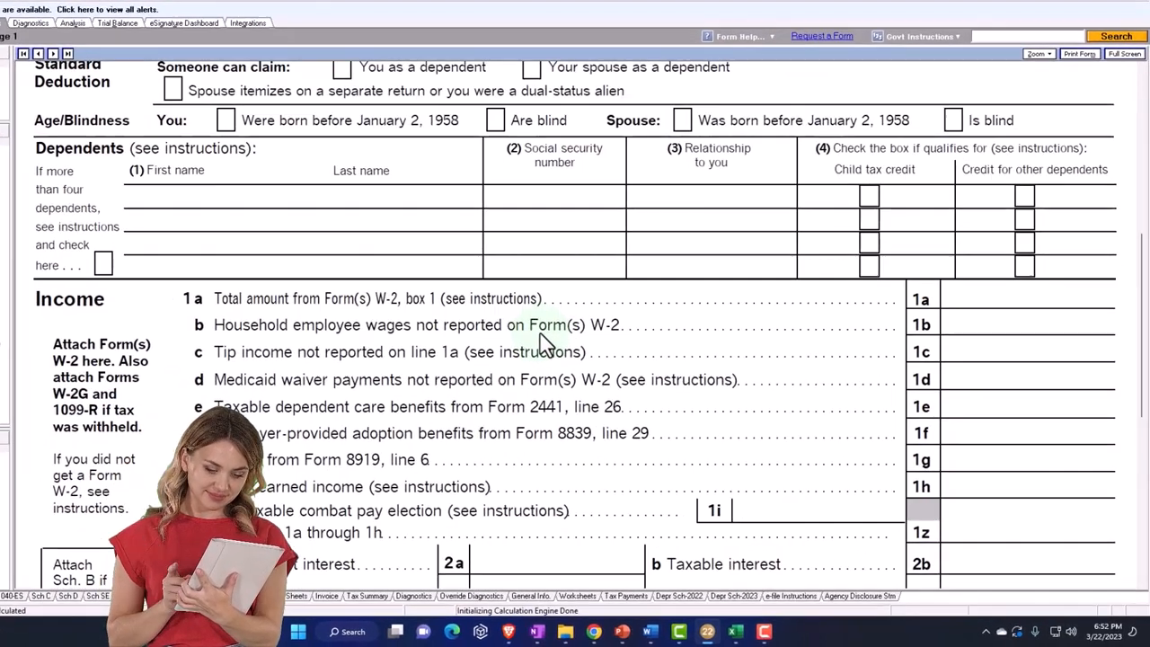
scroll(down, 3)
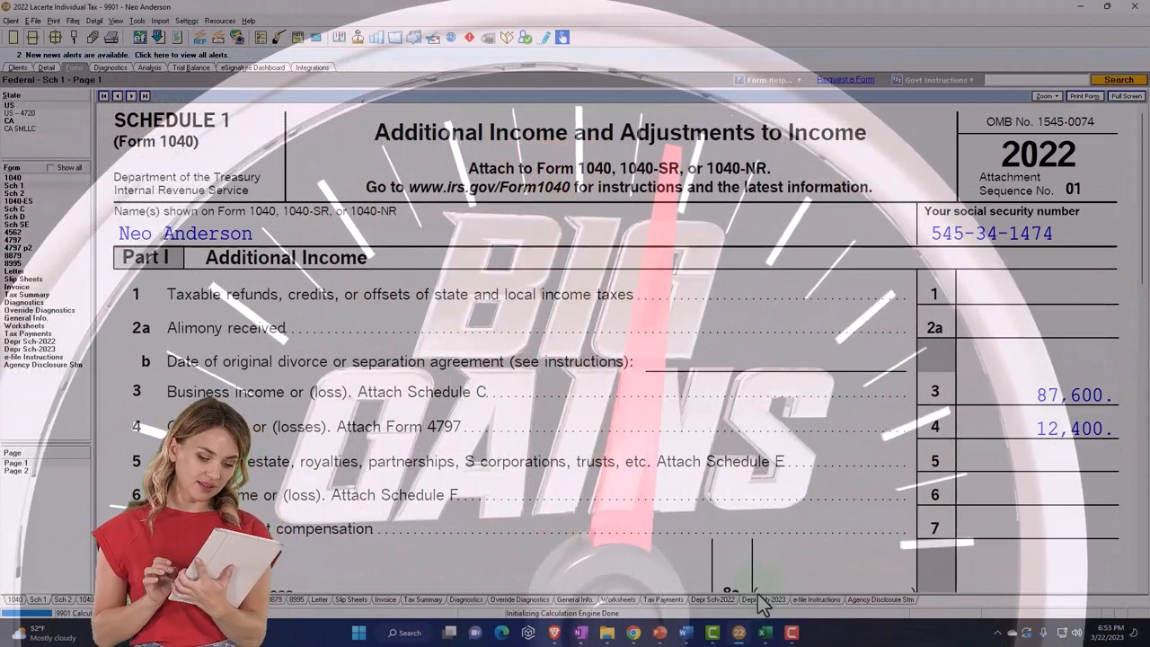
mouse_move(765, 633)
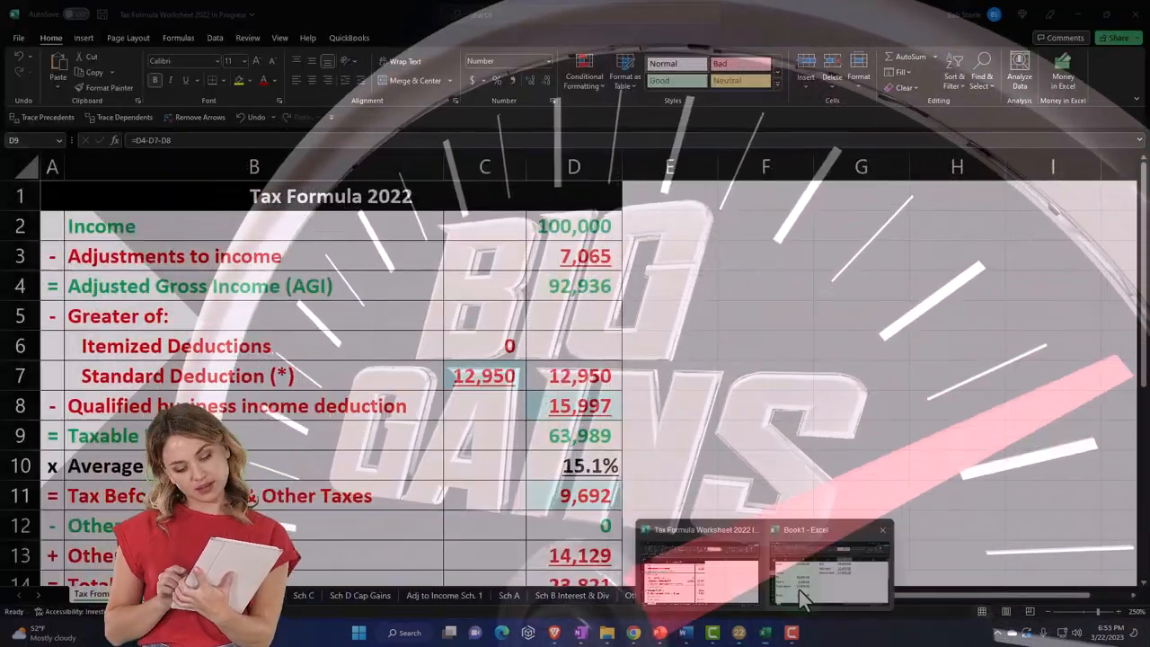
click(826, 562)
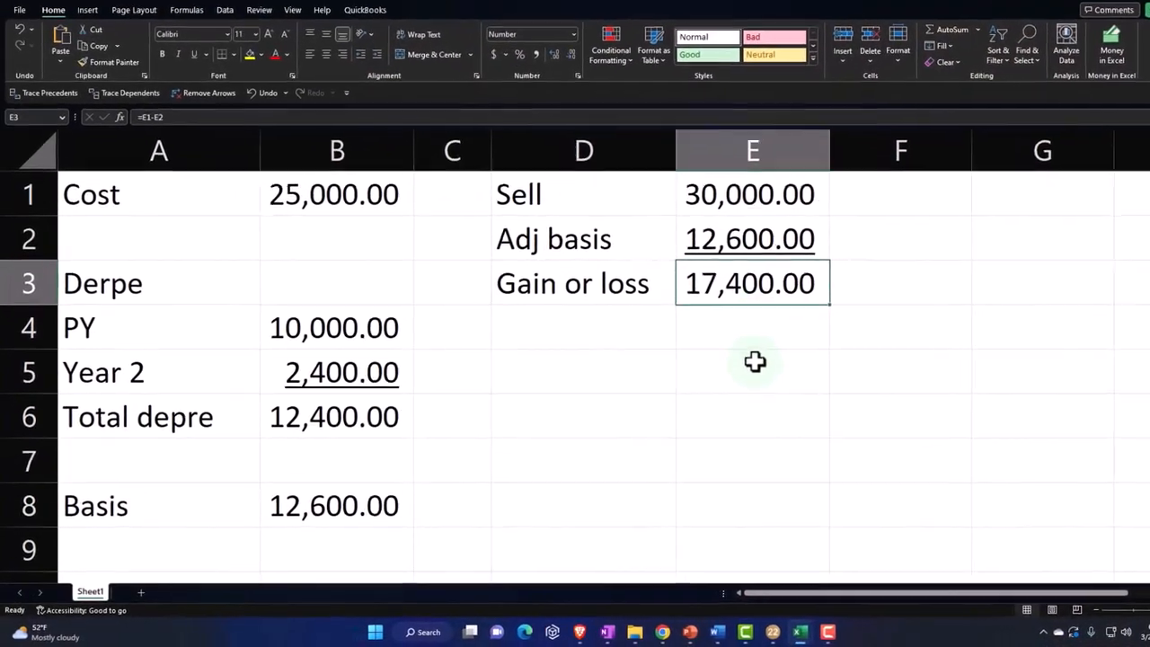